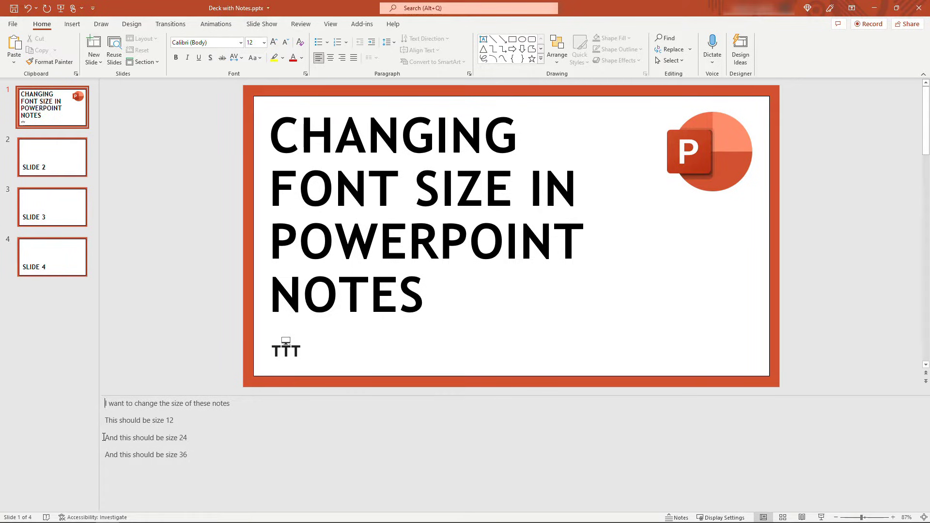
Step: Enlarge the selected slide 1 notes text two steps with Increase Font Size
triple_click(144, 436)
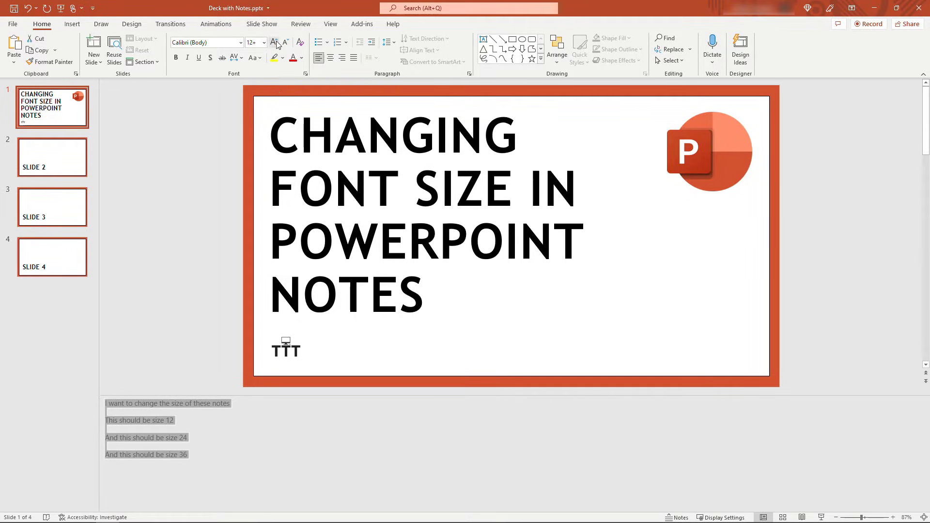
left_click(273, 42)
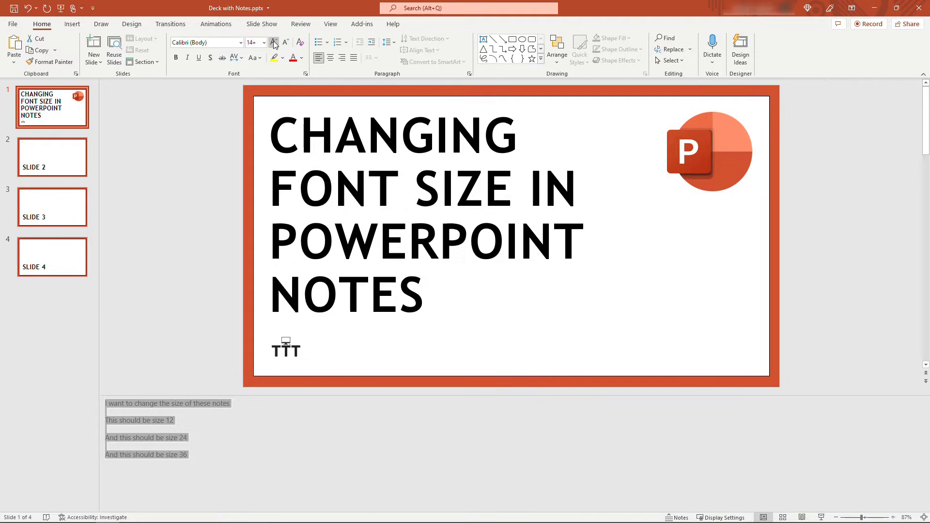
left_click(286, 42)
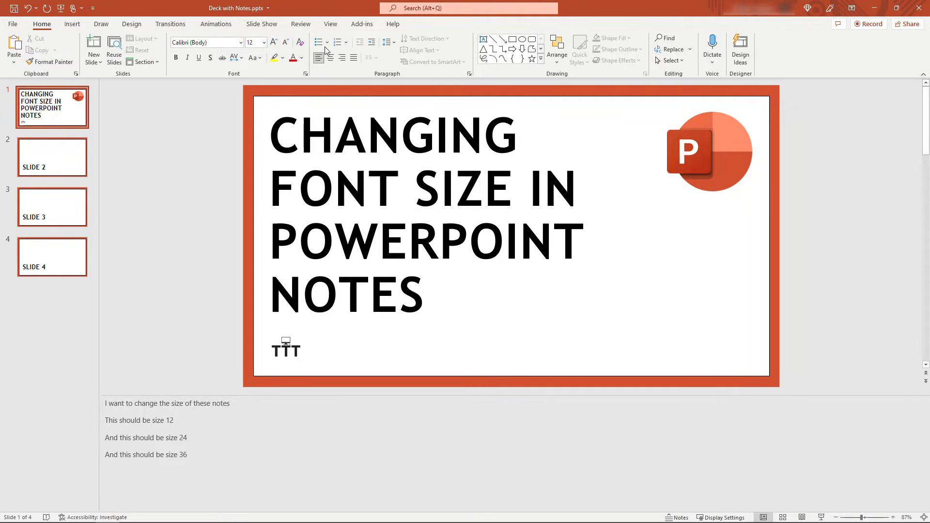
Step: Check the notes in Notes Page view, then switch through Normal to Outline View
left_click(330, 23)
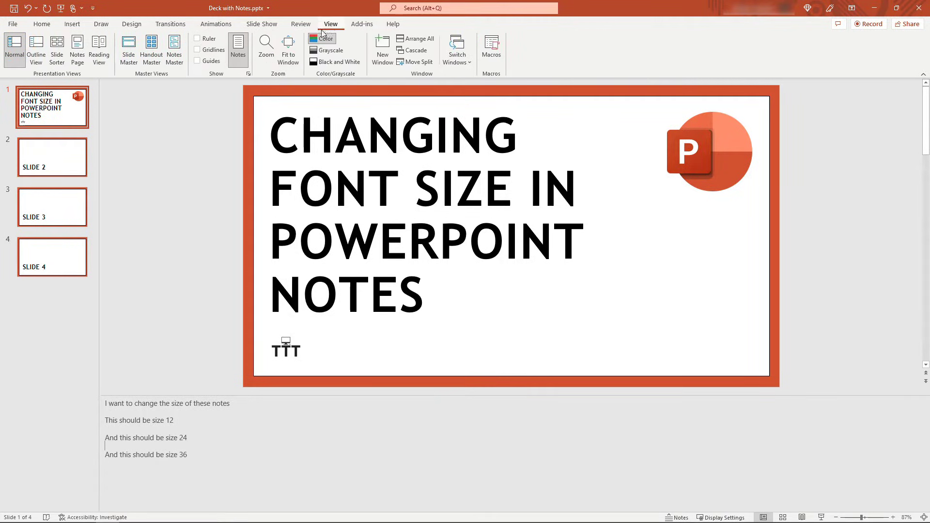
left_click(77, 48)
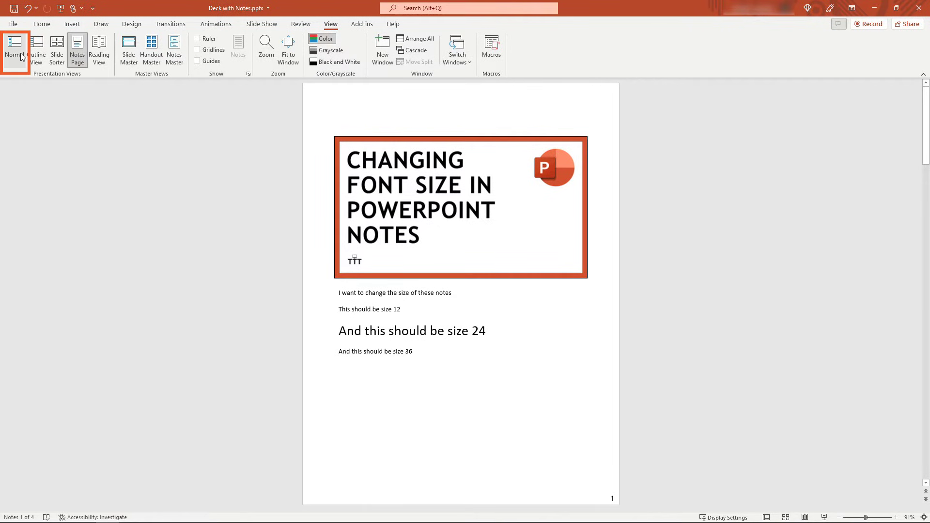
left_click(13, 49)
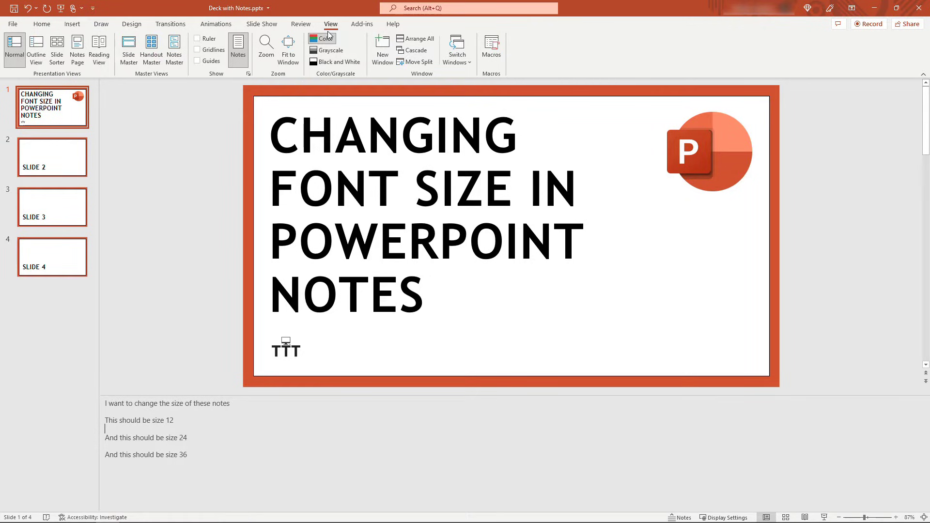
mouse_move(36, 51)
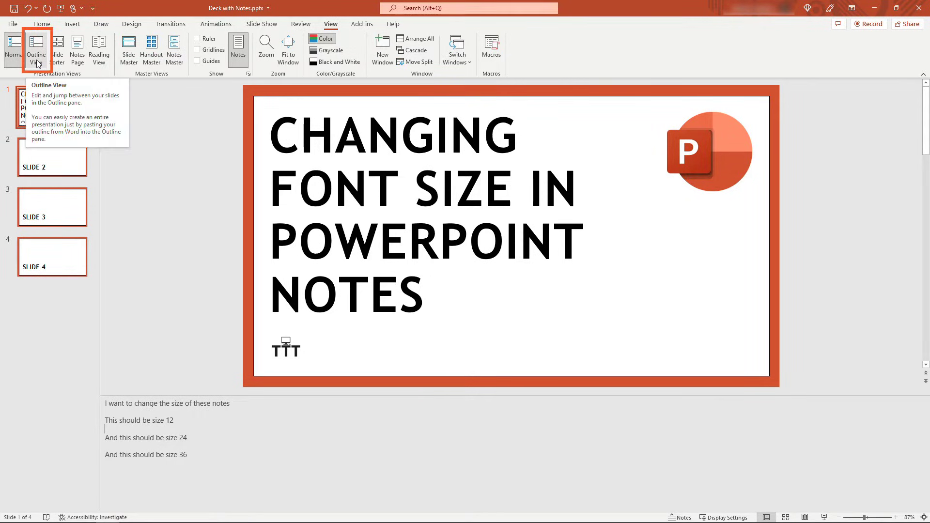
left_click(36, 49)
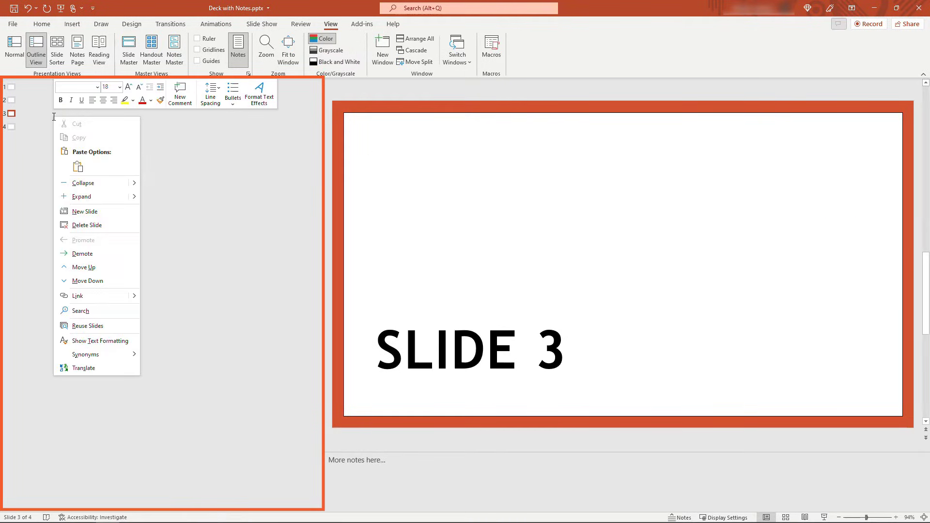
mouse_move(99, 340)
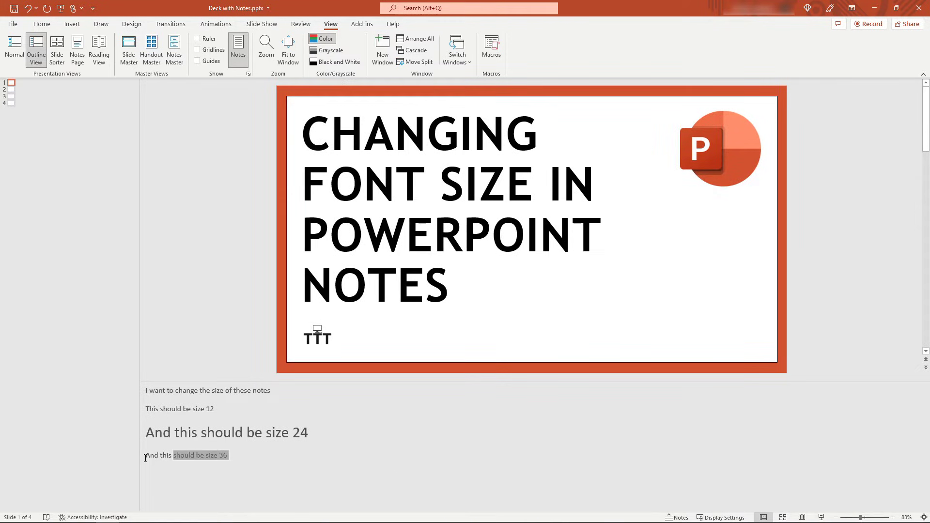
Step: Set the last slide 1 note line to font size 36 from the Home tab
left_click(41, 23)
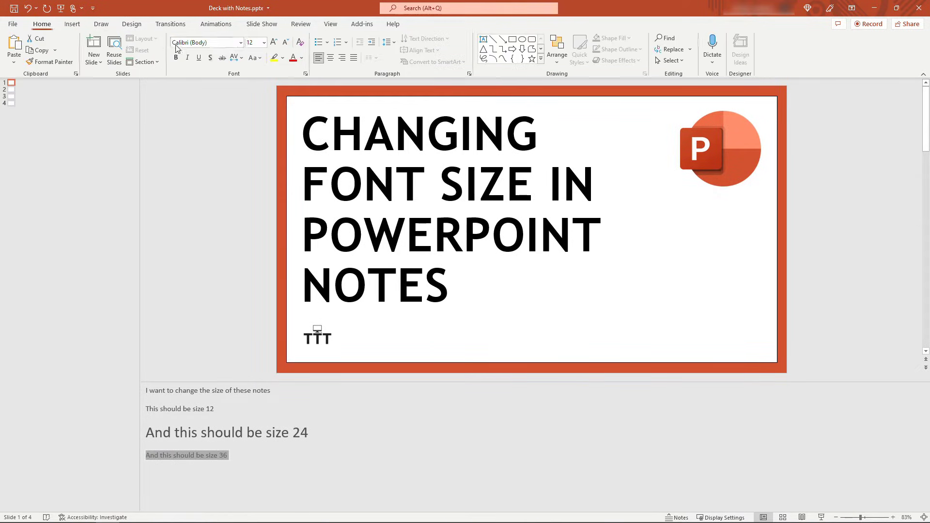
left_click(252, 42)
type("36")
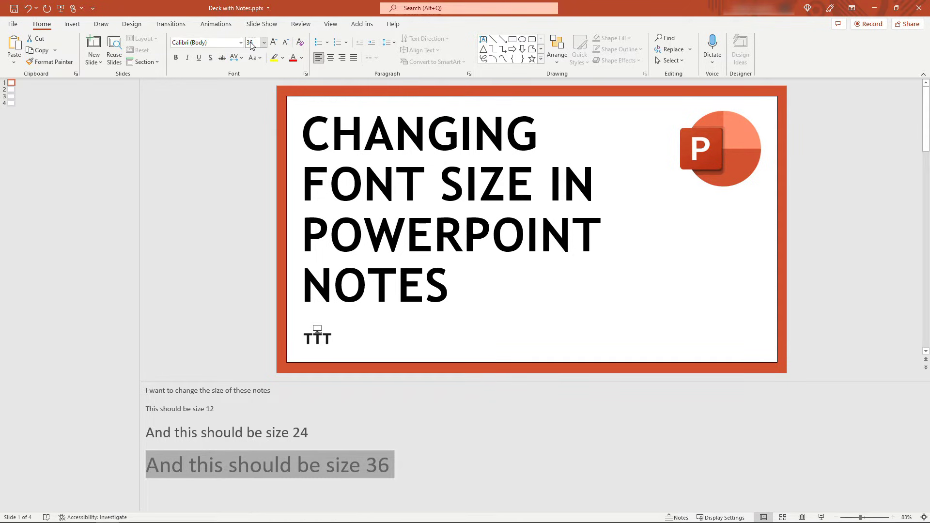
left_click(330, 23)
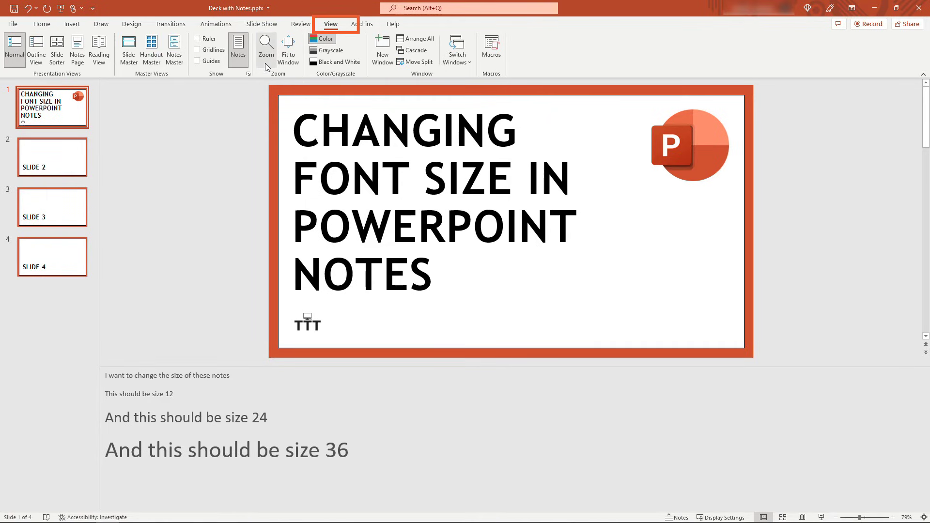
Step: Set the notes pane zoom to 66%
left_click(265, 45)
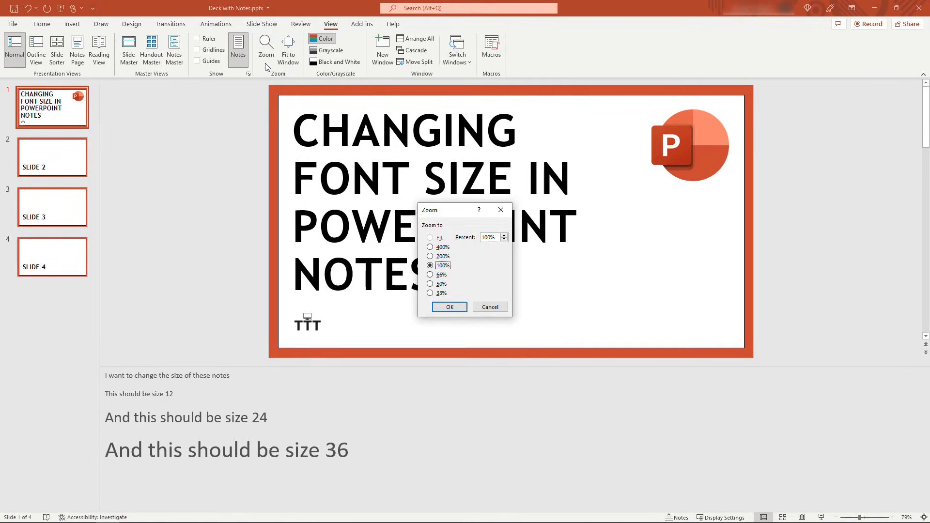
mouse_move(455, 274)
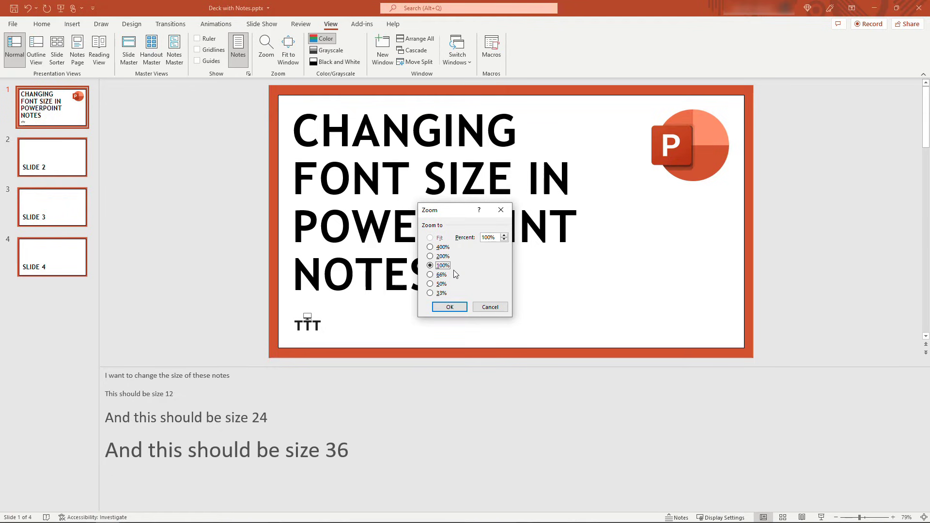
left_click(430, 274)
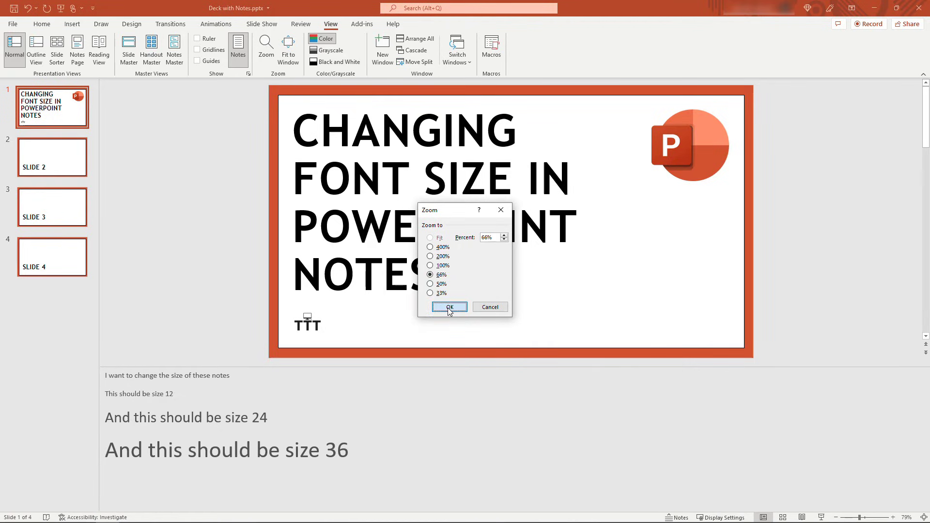
left_click(448, 307)
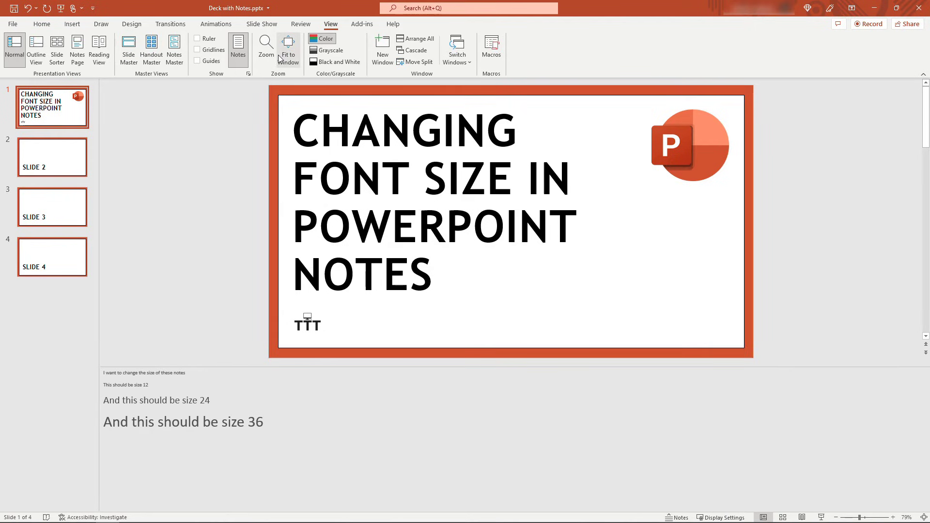
Step: Raise the notes zoom to 200%, then move to slide 2
left_click(265, 48)
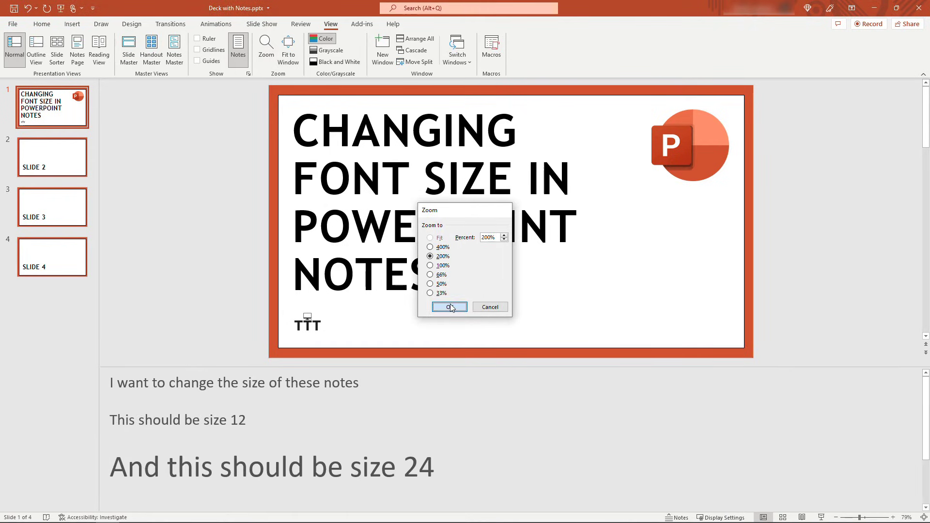
left_click(445, 307)
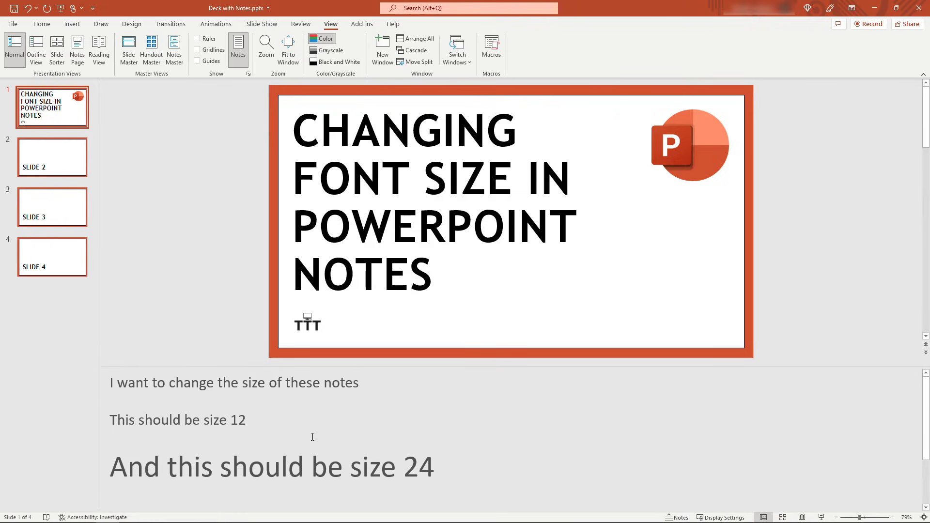
left_click(51, 157)
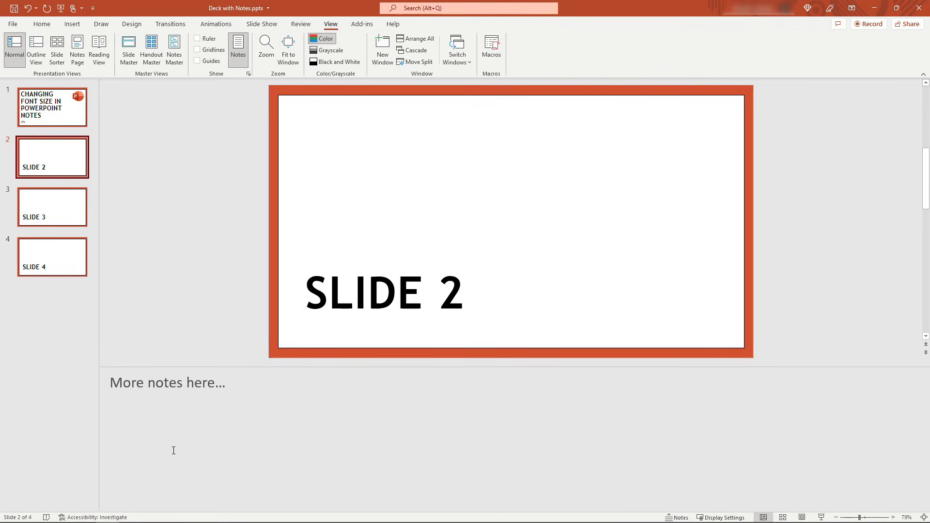
mouse_move(177, 444)
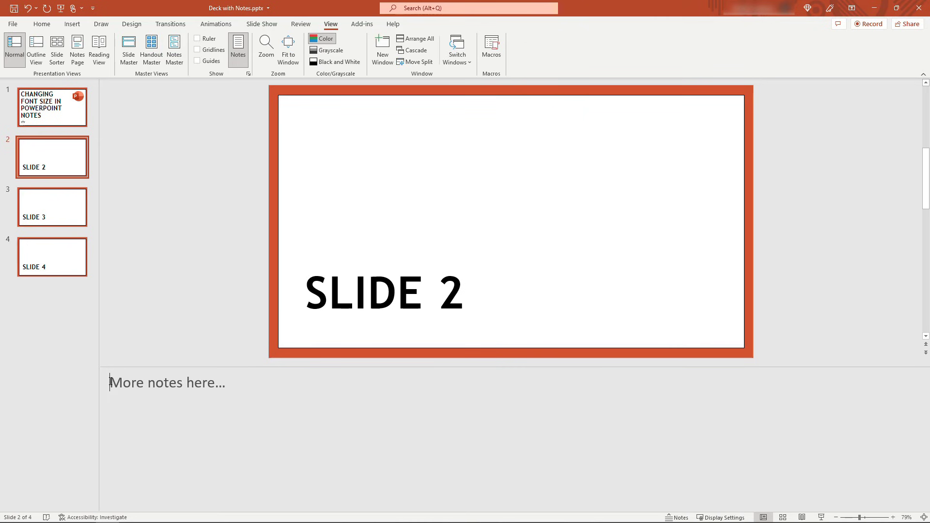
Step: Turn slide 2's notes zoom back down to 100% via View > Zoom
left_click(42, 23)
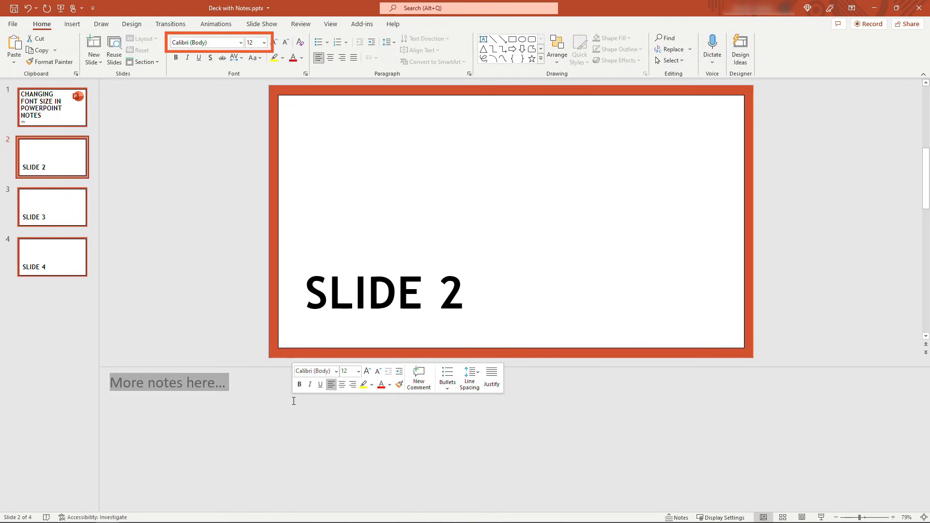
left_click(330, 24)
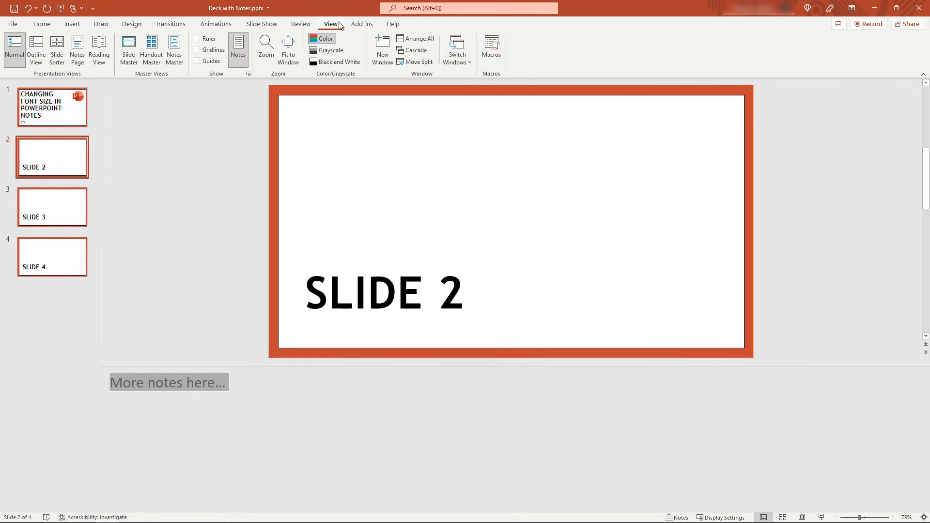
left_click(265, 49)
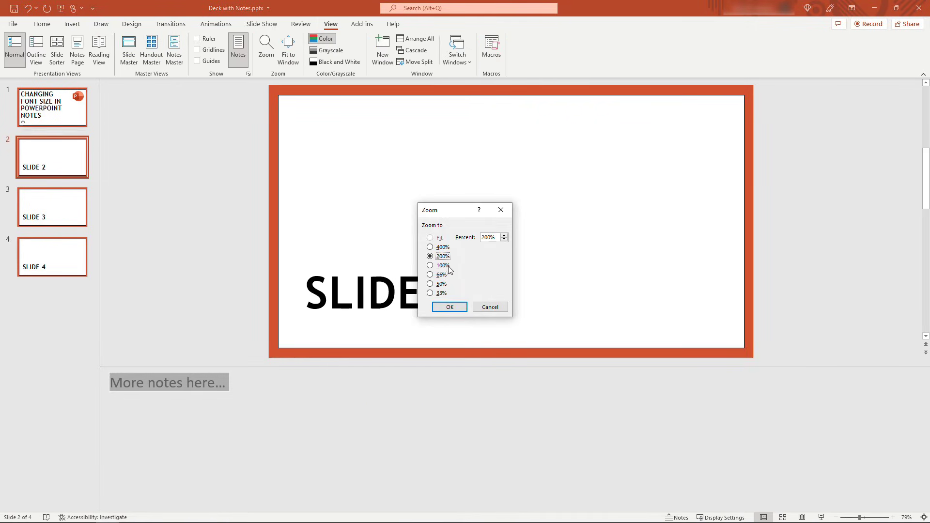
left_click(448, 307)
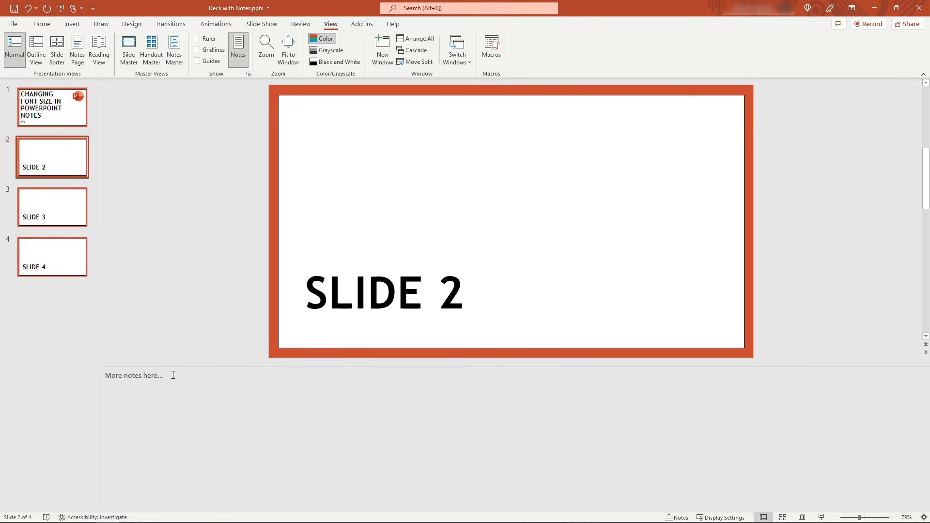
left_click(162, 374)
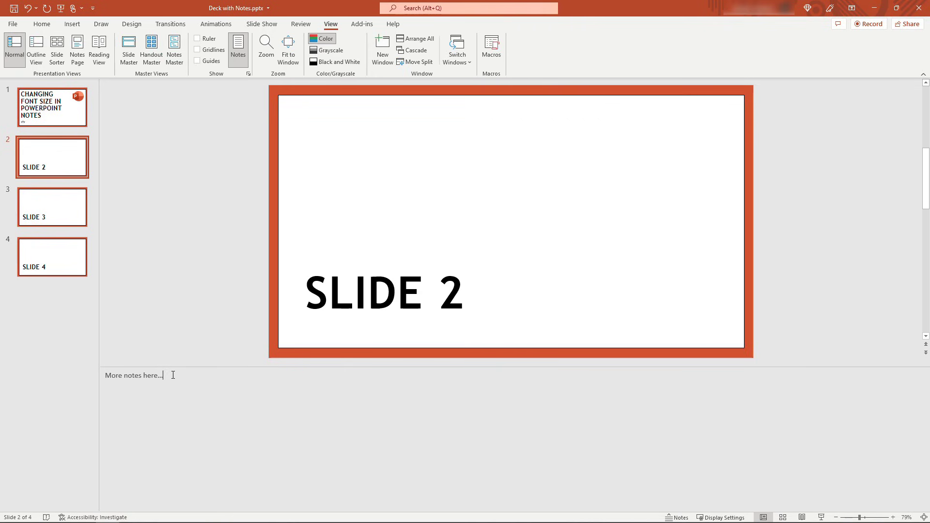